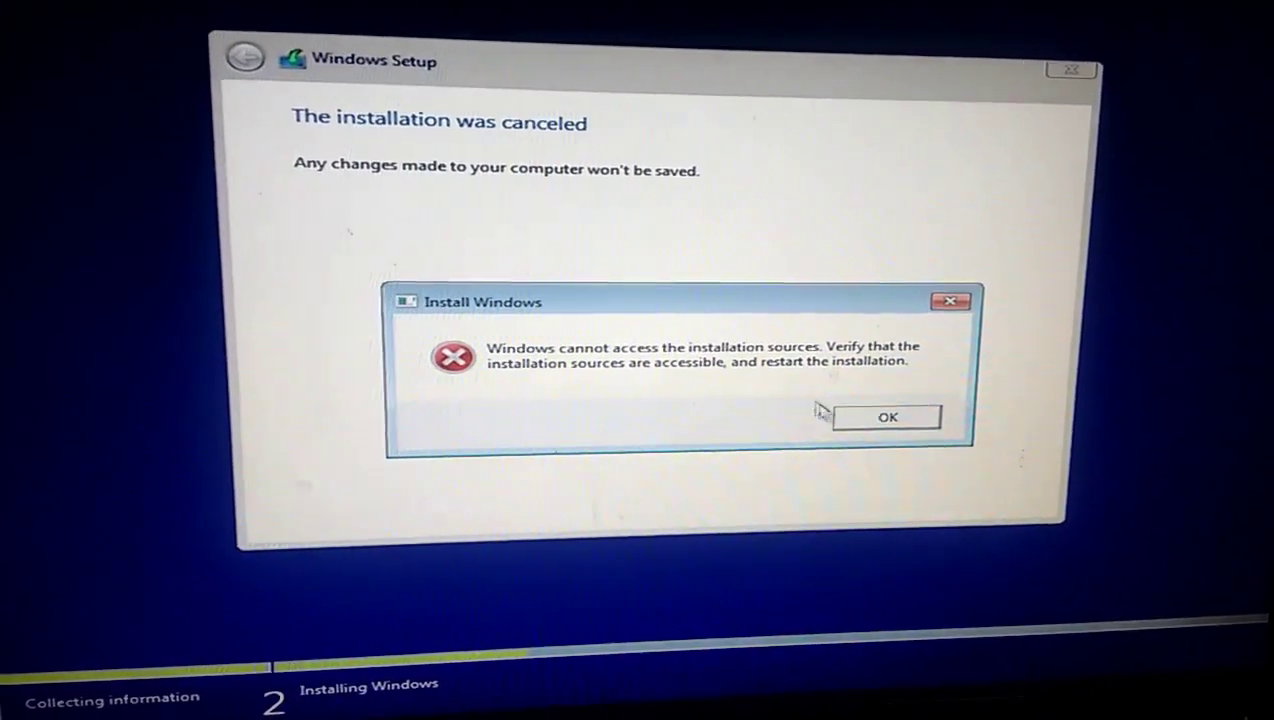
# Step: Dismiss the installation sources error and restart setup without a product key
pyautogui.click(887, 417)
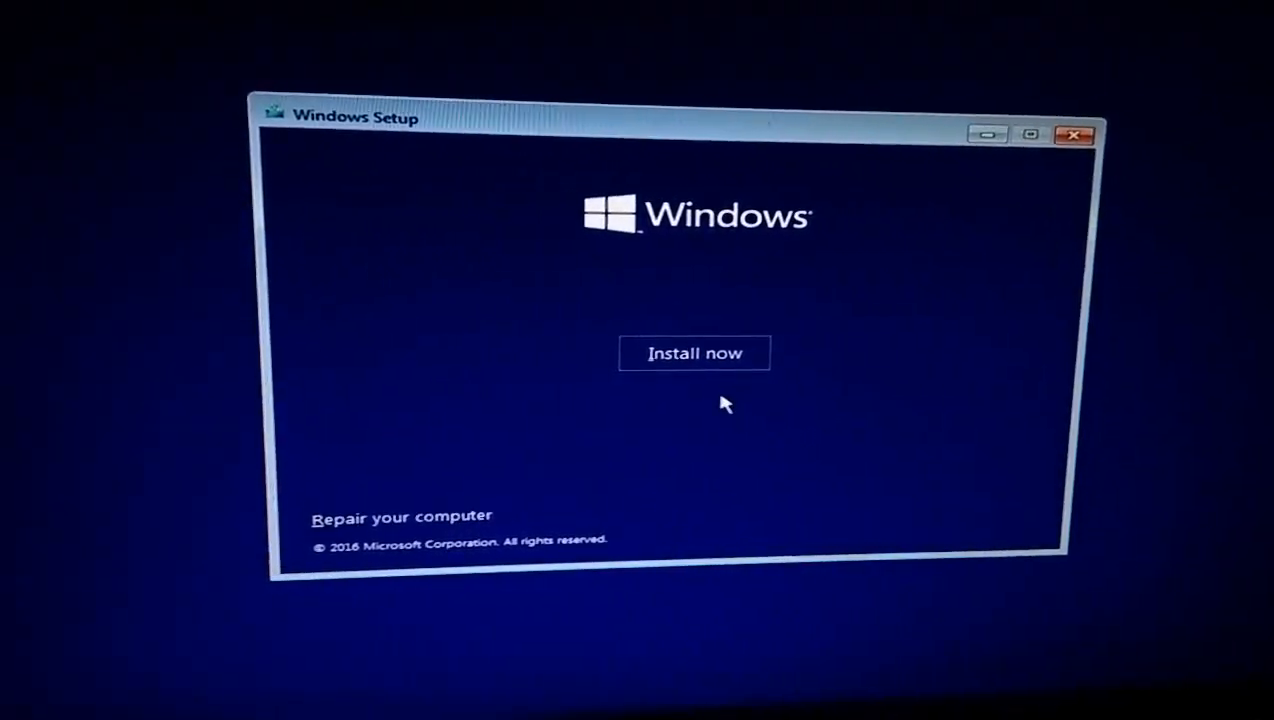
pyautogui.click(694, 353)
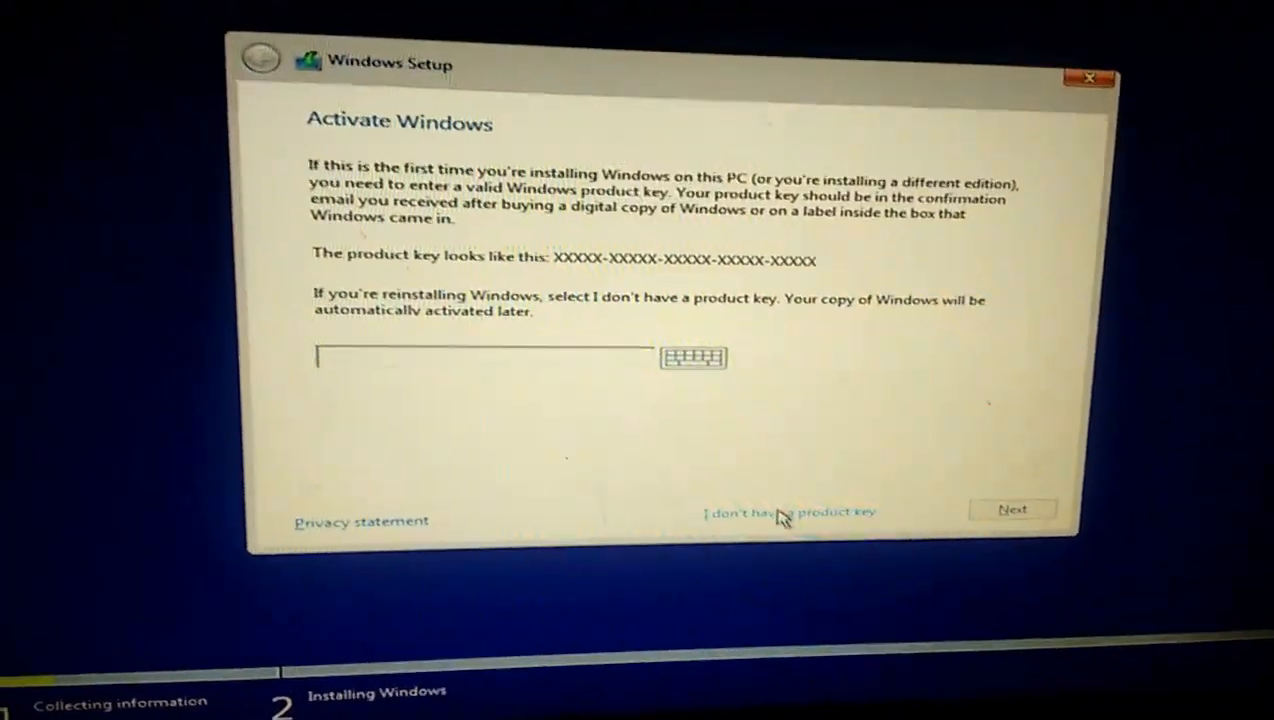
pyautogui.click(789, 513)
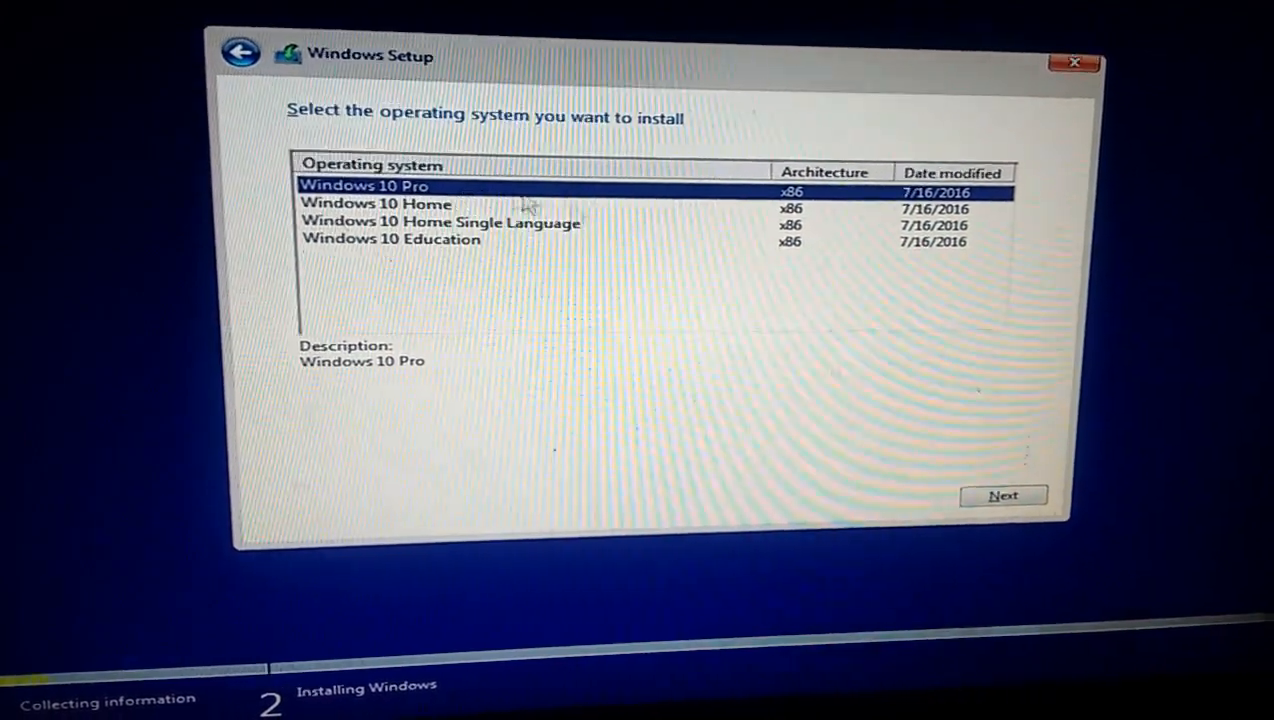
# Step: Choose Windows 10 Pro, get past the license terms, and pick a custom install
pyautogui.click(1003, 494)
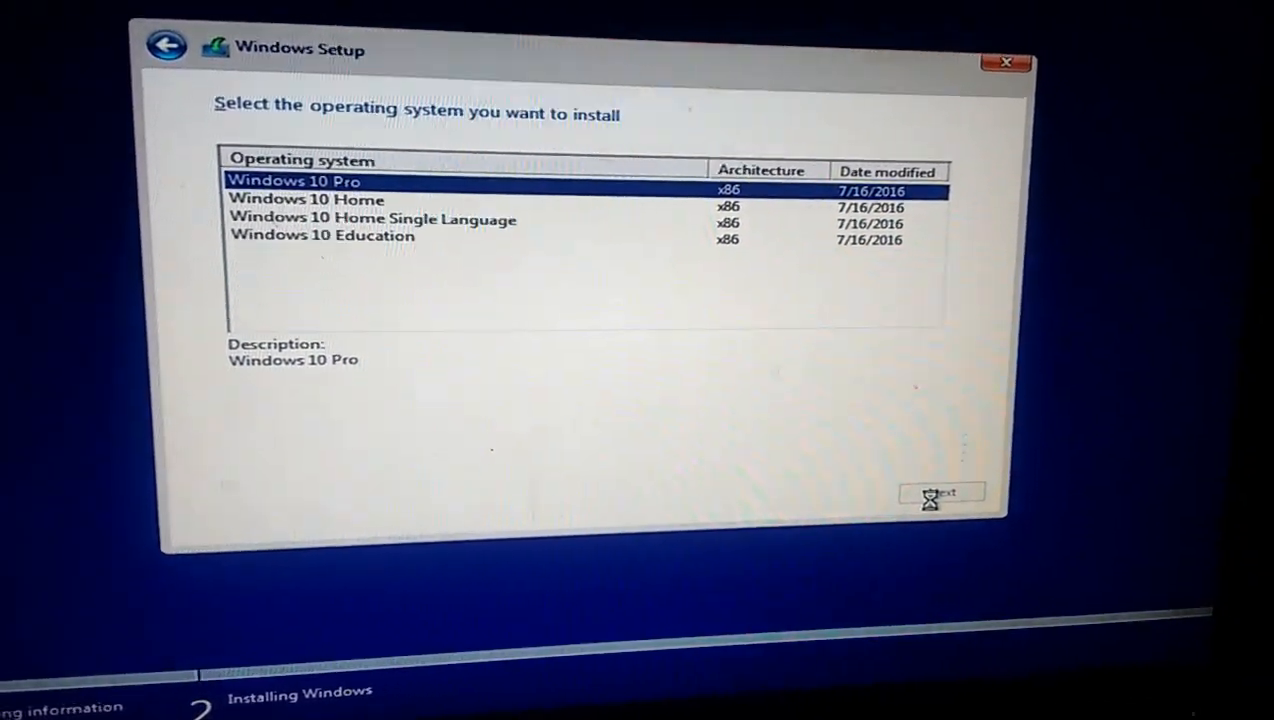
pyautogui.click(940, 493)
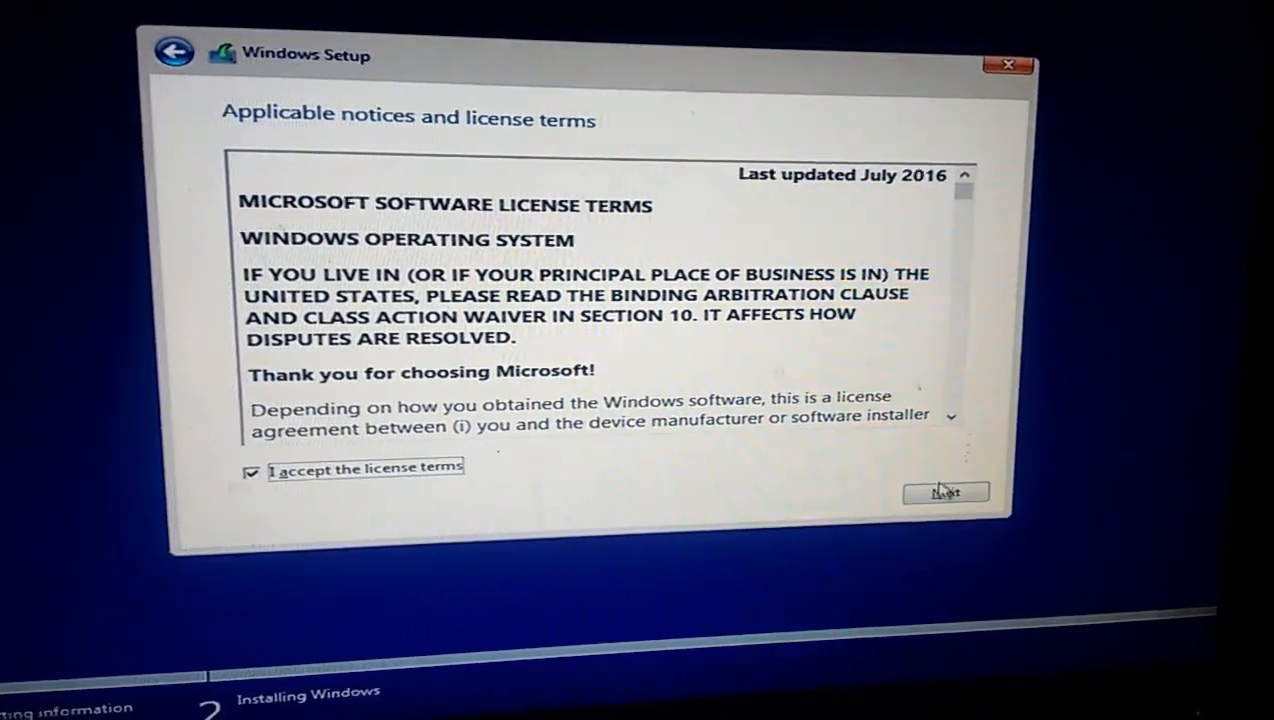
pyautogui.click(945, 492)
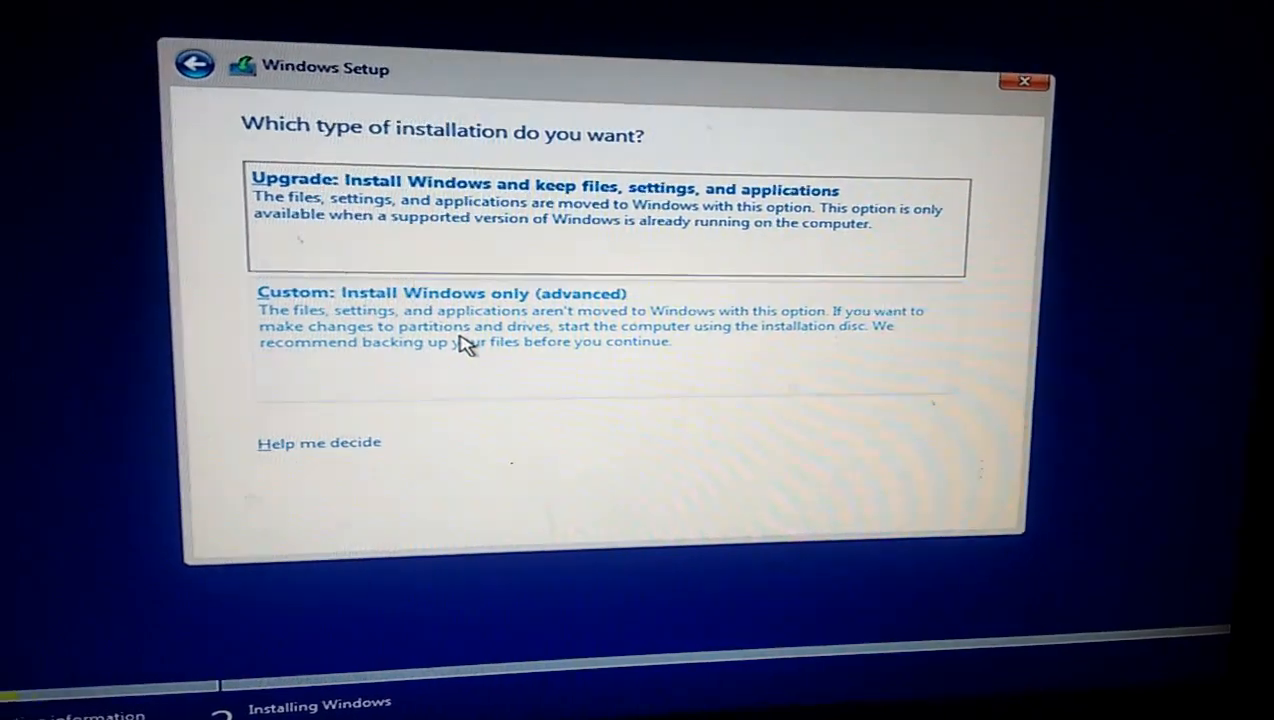
pyautogui.click(440, 293)
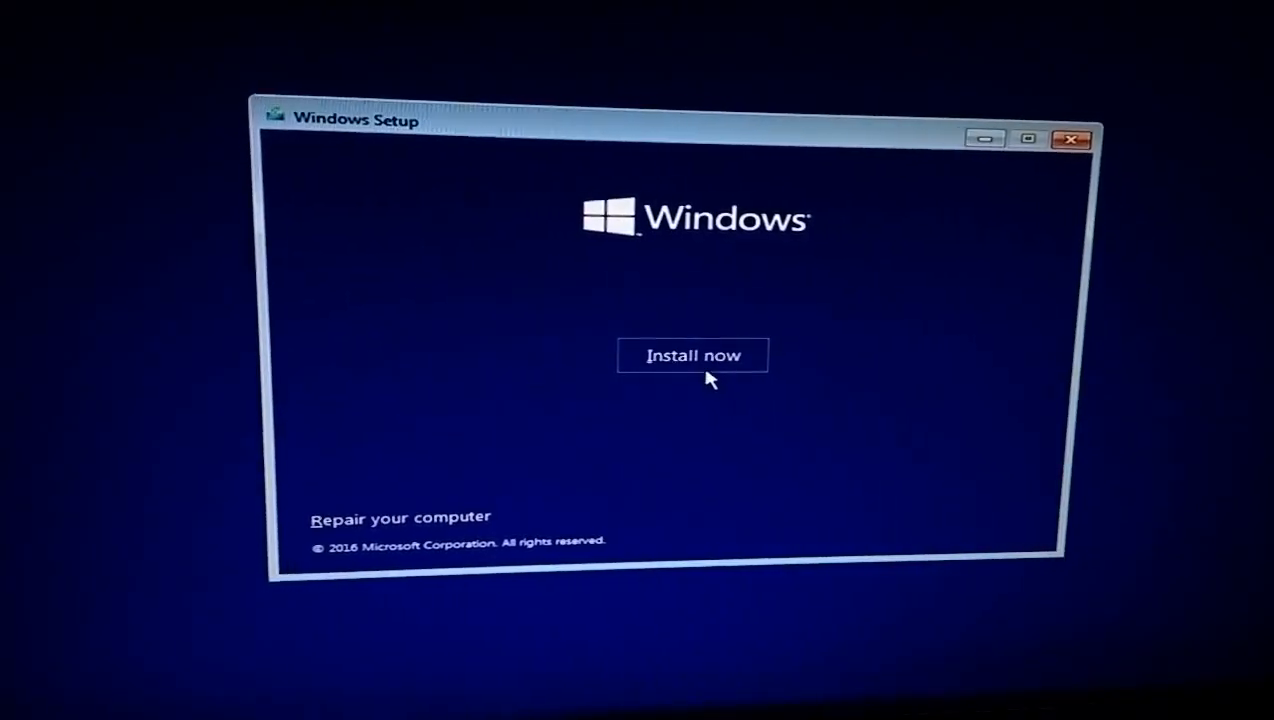
# Step: Restart setup without a product key, keep Windows 10 Pro, and accept the license terms
pyautogui.click(692, 355)
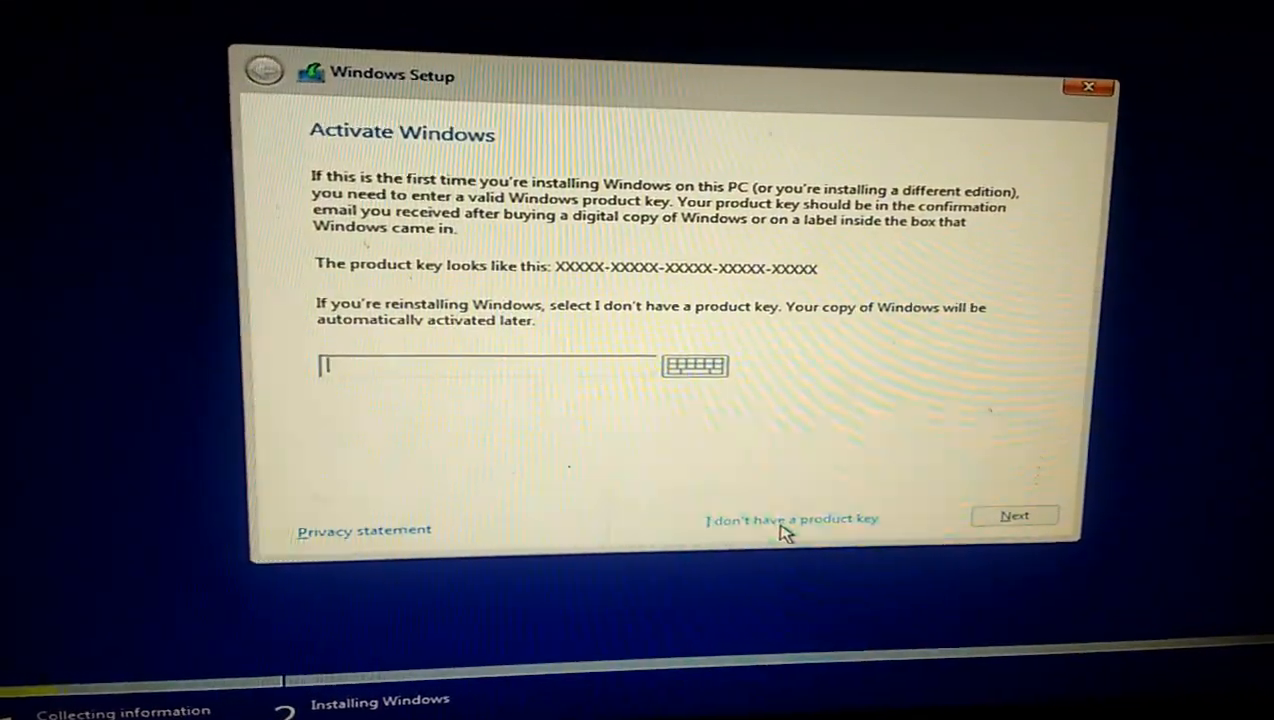
pyautogui.click(788, 519)
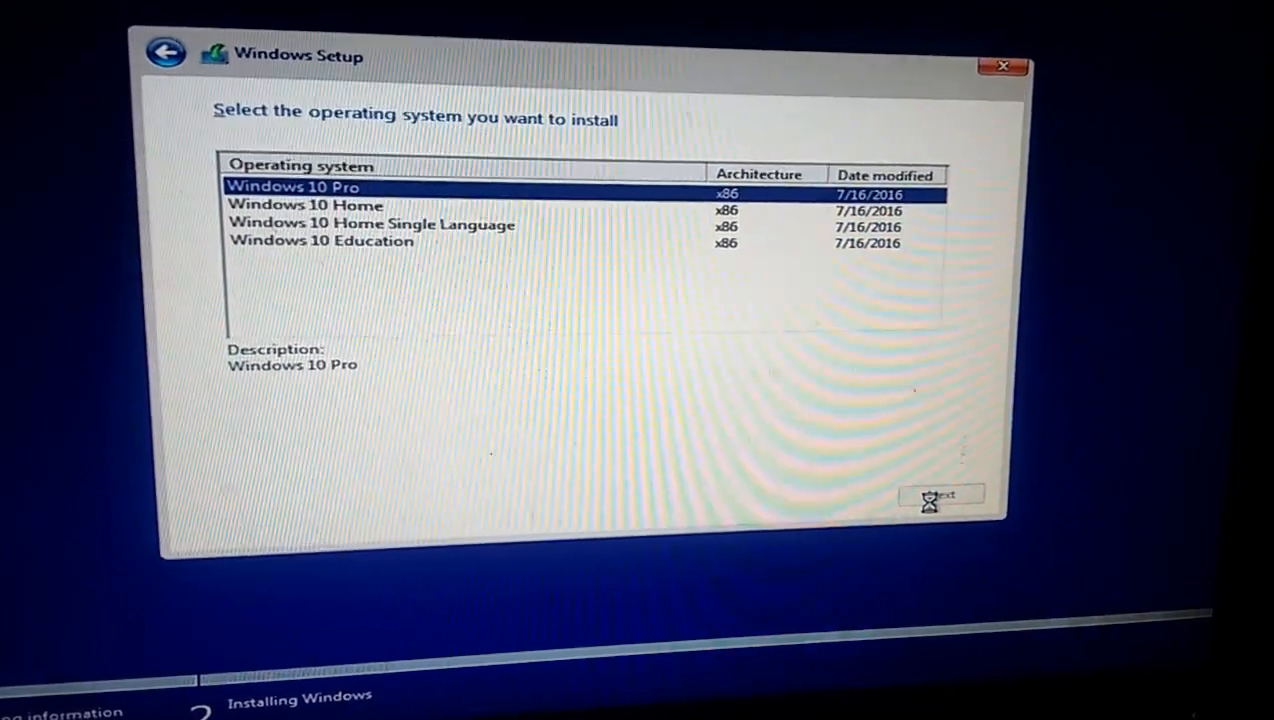
pyautogui.click(936, 495)
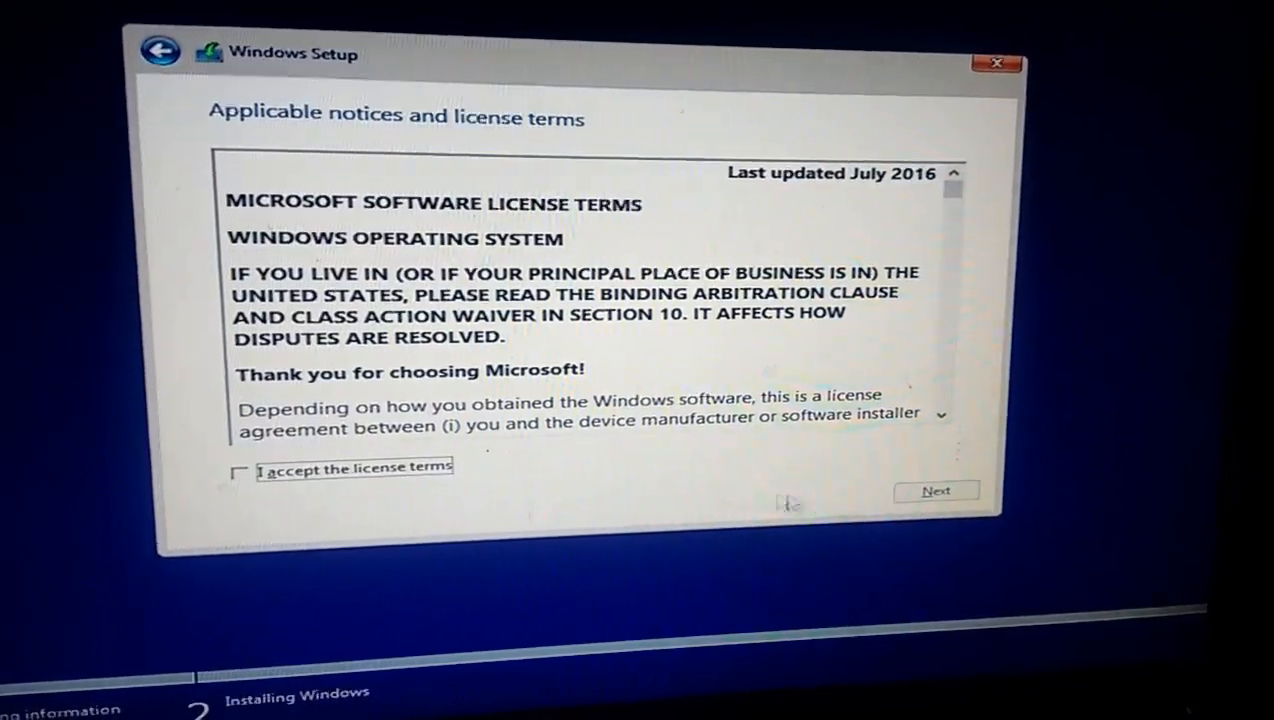
pyautogui.click(241, 467)
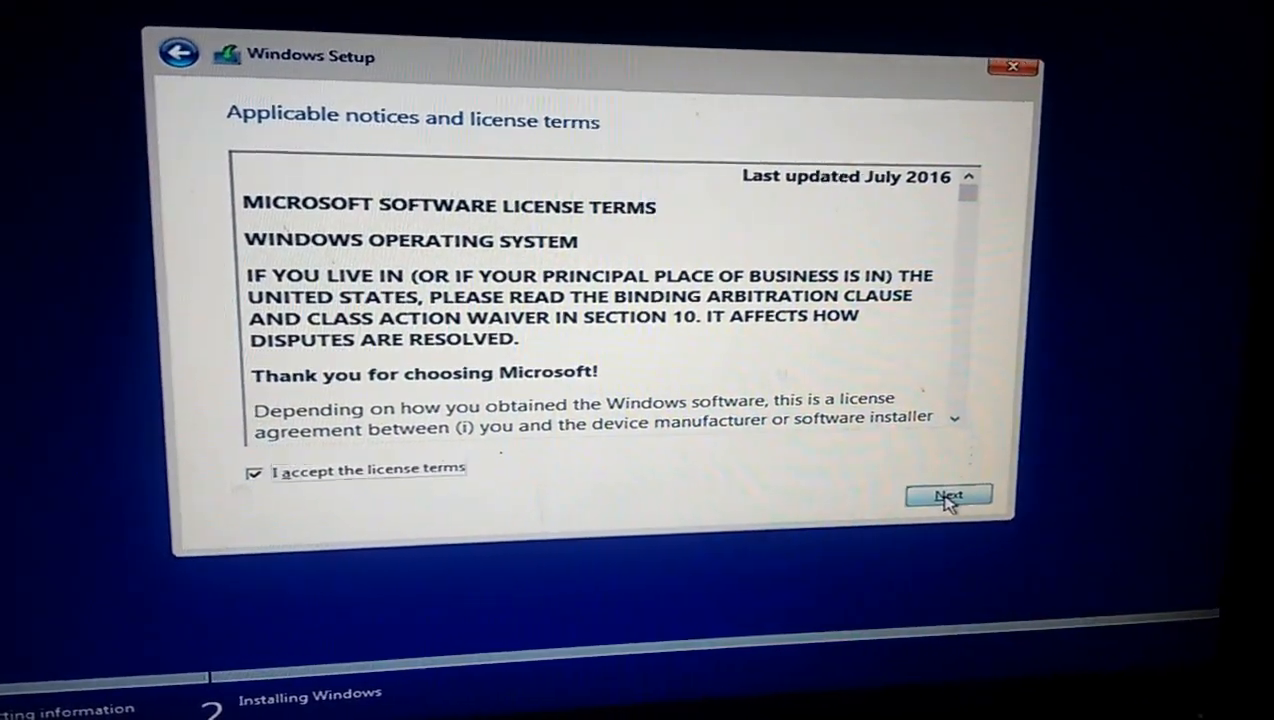
pyautogui.click(949, 494)
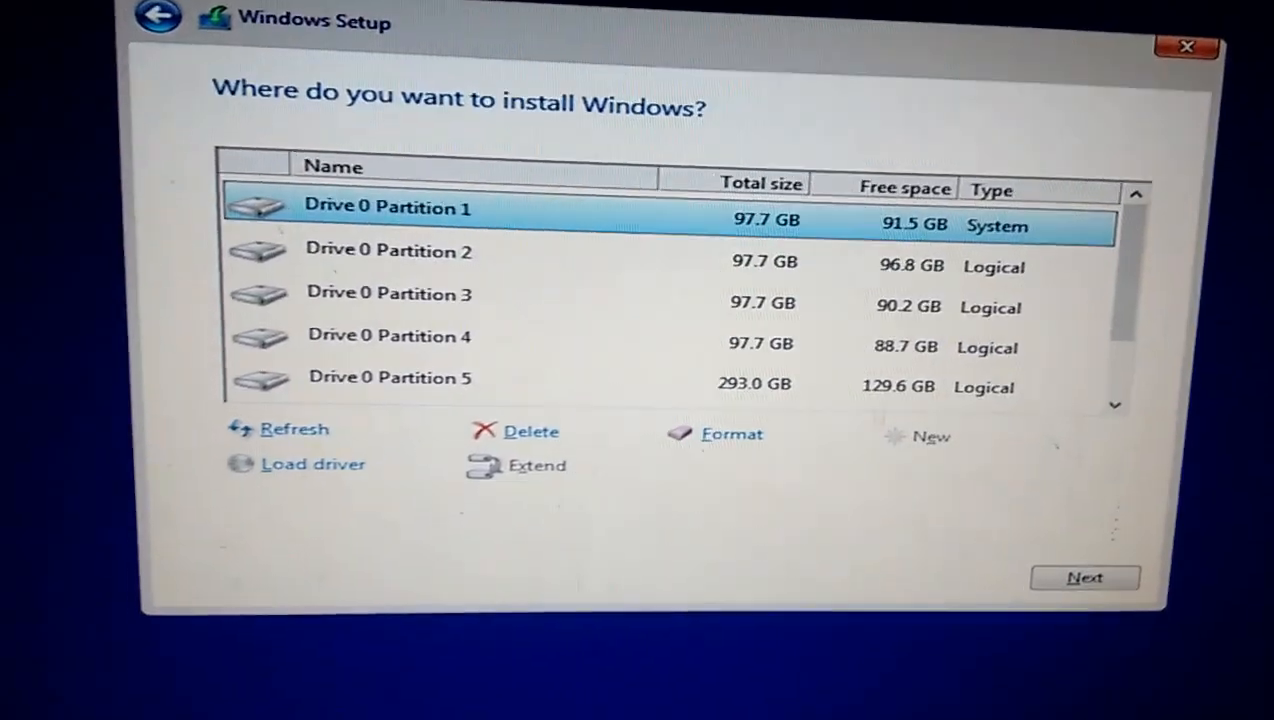